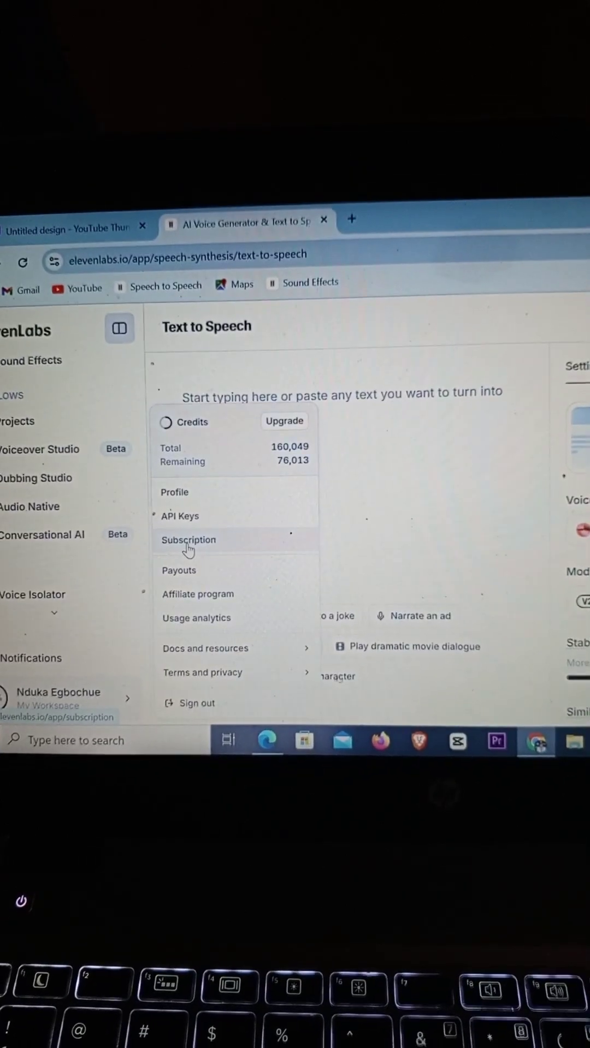
Go to the subscription plans page showing Creator as the current plan.
left_click(188, 539)
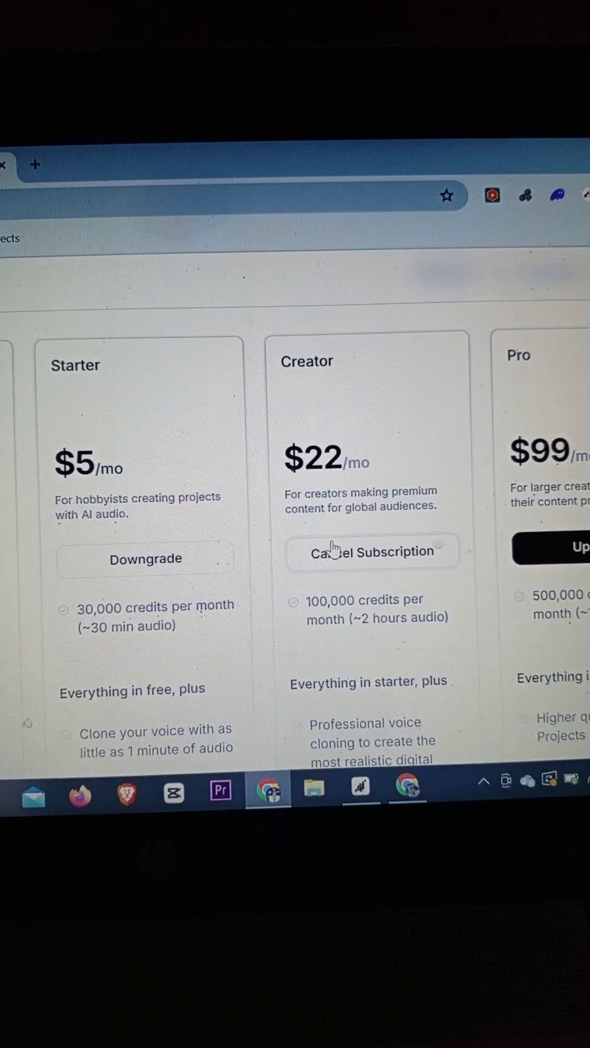
Begin cancelling the Creator plan and continue past the features-you'll-lose list.
left_click(372, 551)
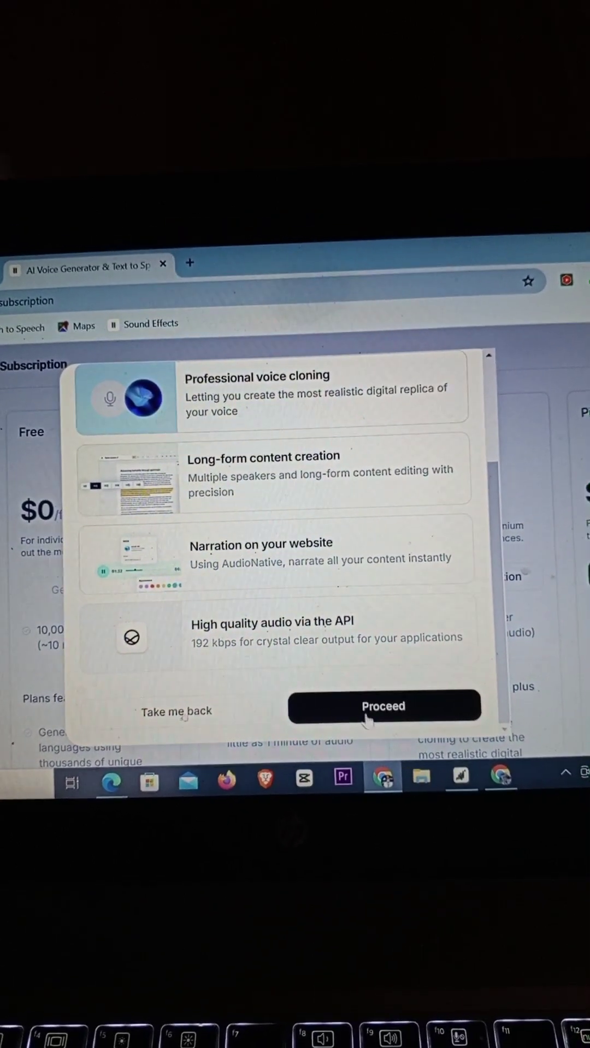
left_click(383, 706)
type("none")
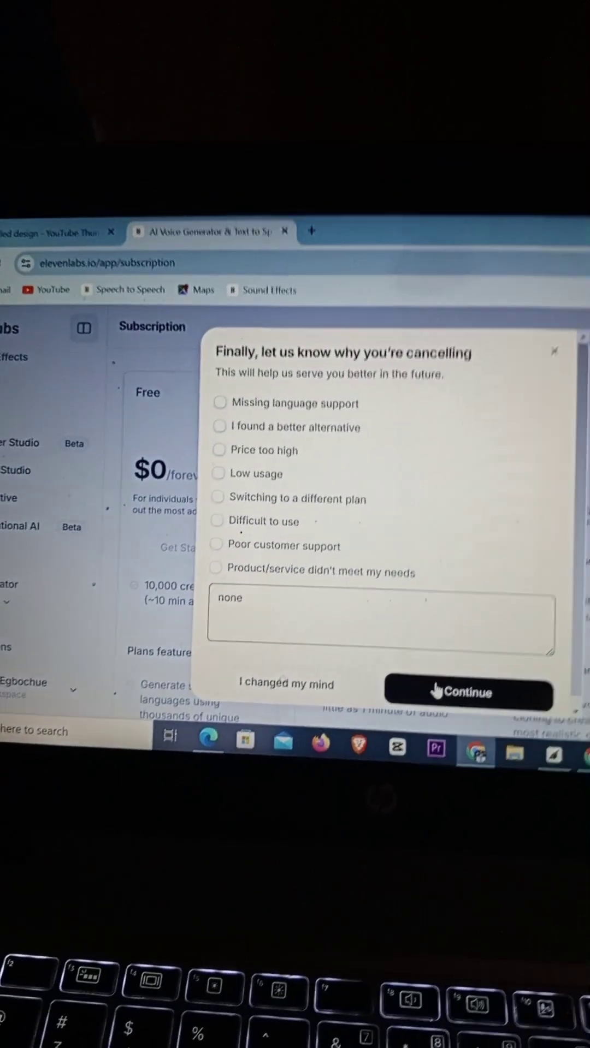
Submit the cancellation reason and decline the 70% off offer to finish cancelling.
left_click(458, 692)
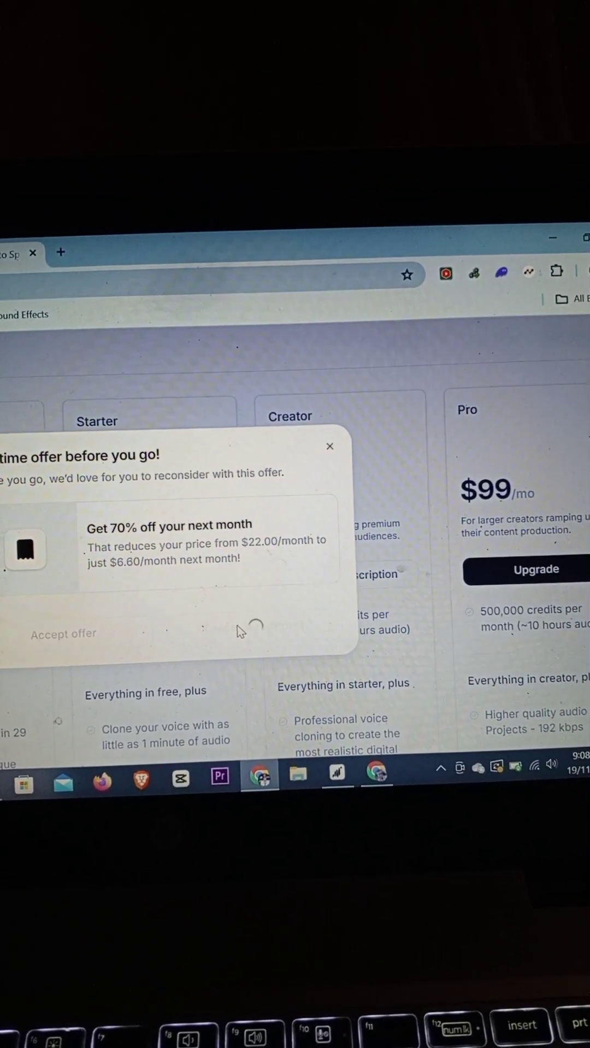
left_click(329, 446)
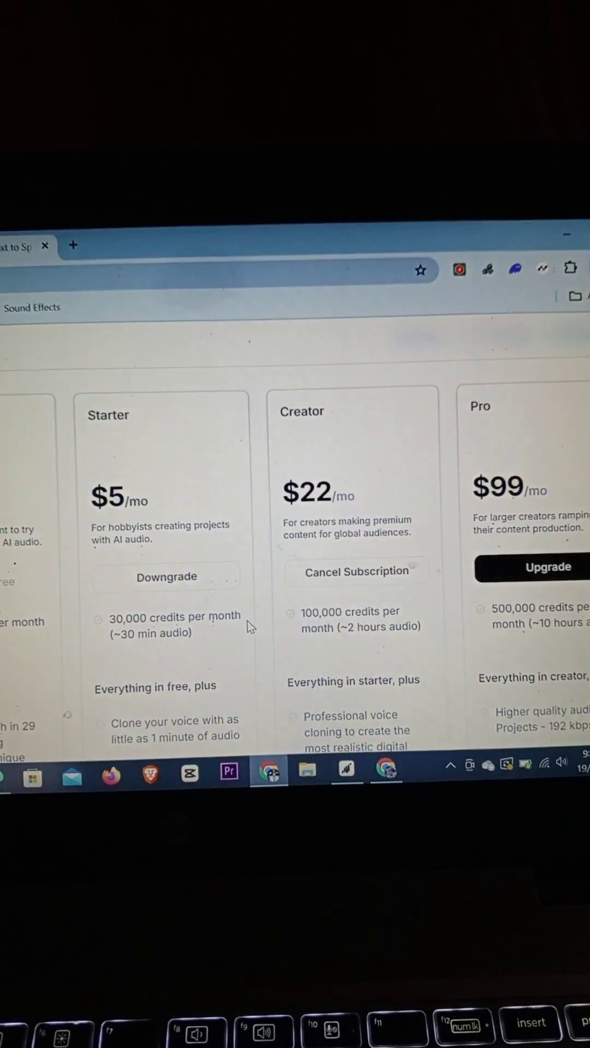